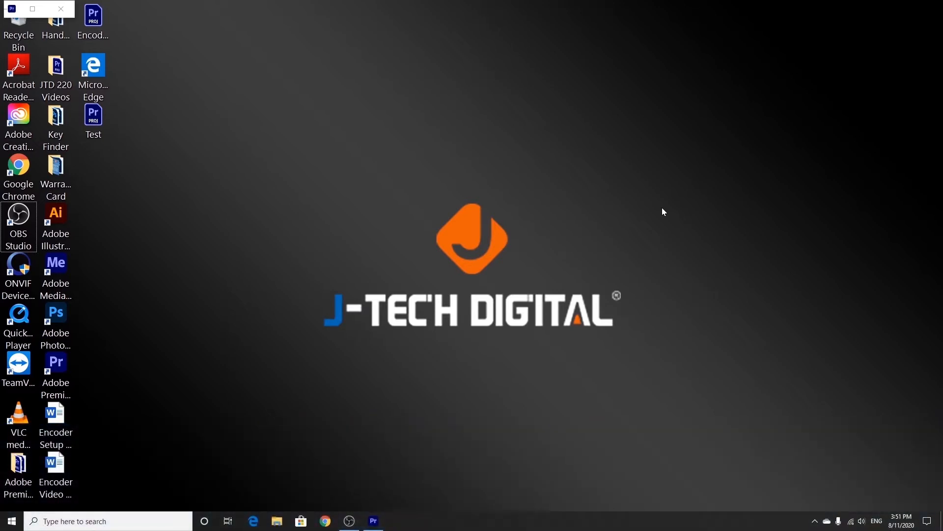
Step: Run 'control netconnections' to bring up the Network Connections window
{"action": "key", "text": "Win+r"}
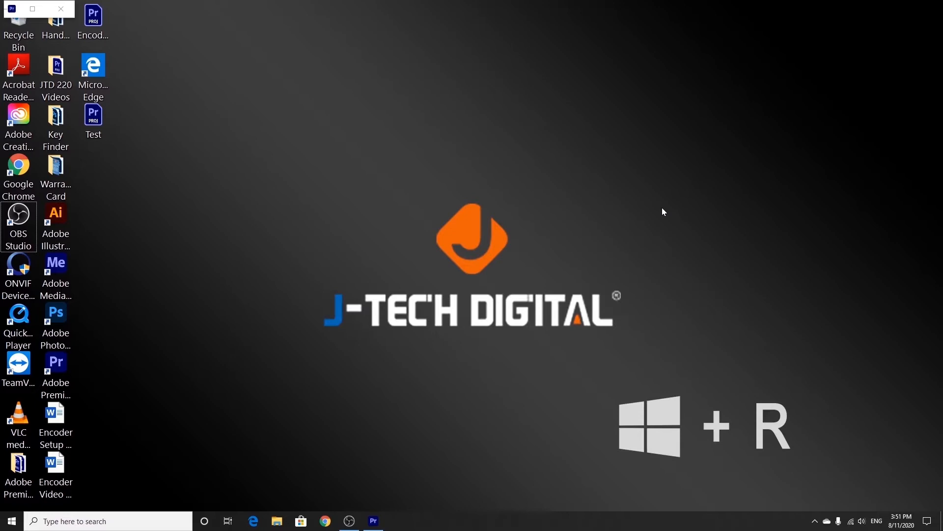
{"action": "key", "text": "Win+r"}
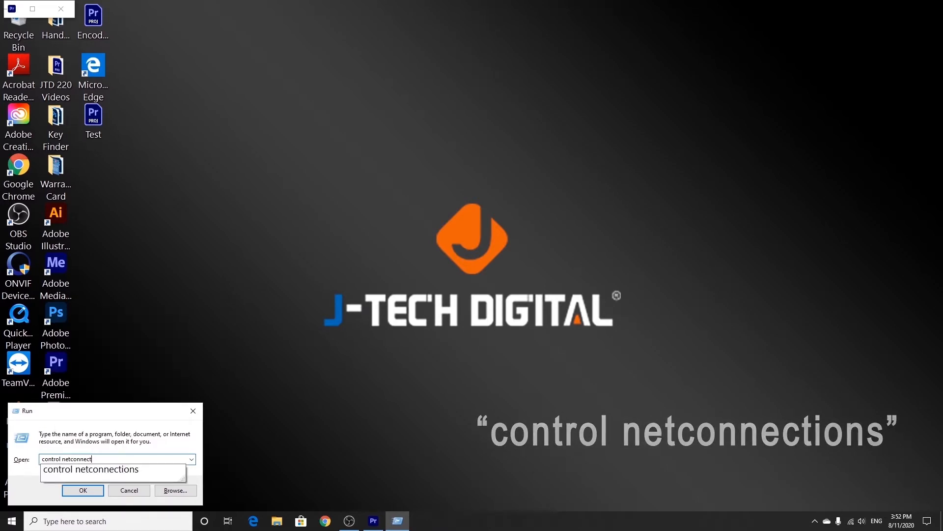
{"action": "left_click", "coordinate": [83, 489]}
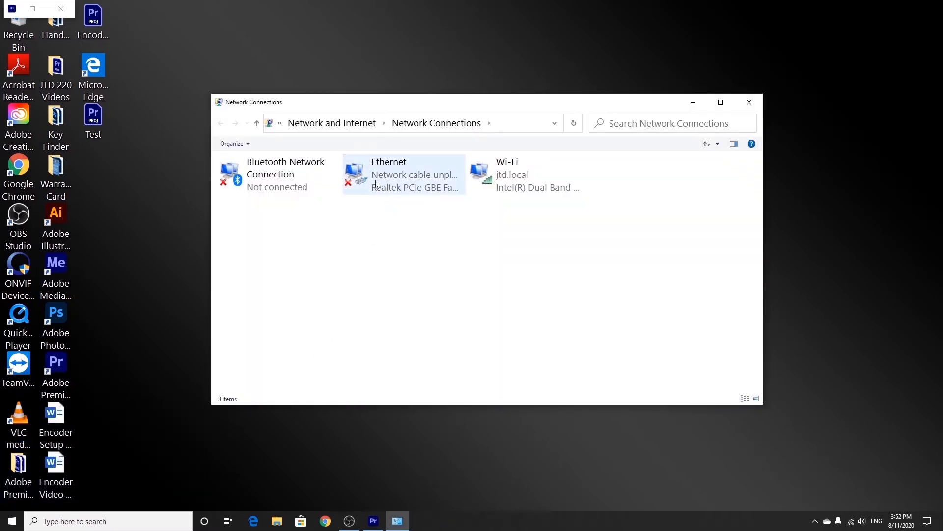
Step: Reach the Ethernet adapter's IPv4 properties
{"action": "double_click", "coordinate": [389, 175]}
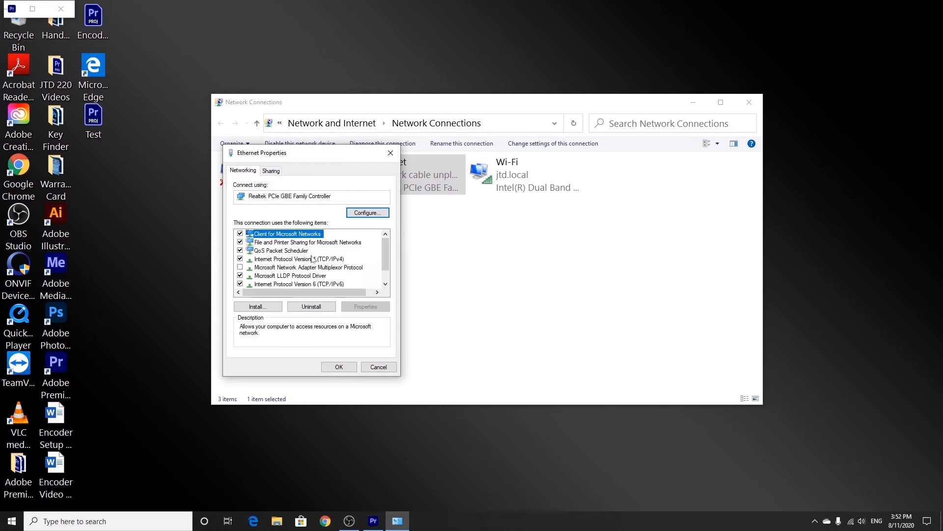
{"action": "mouse_move", "coordinate": [331, 264]}
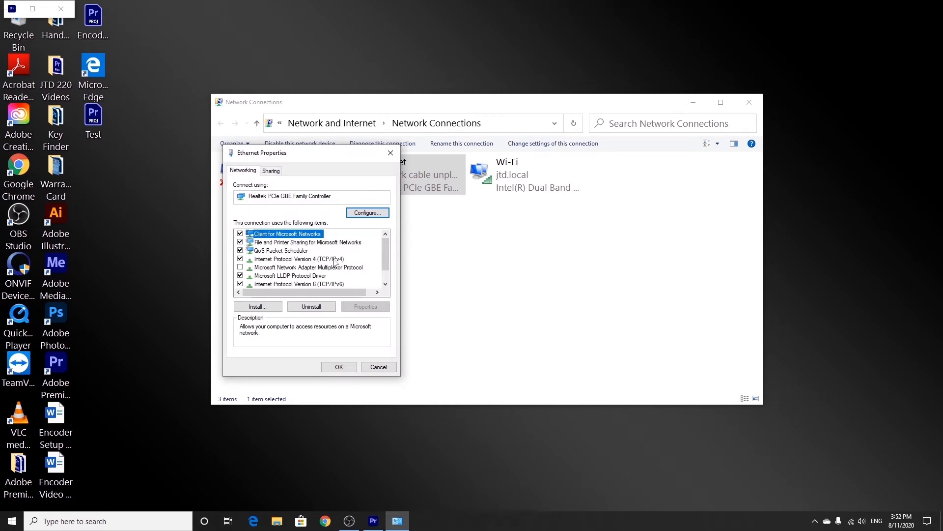
{"action": "left_click", "coordinate": [298, 258]}
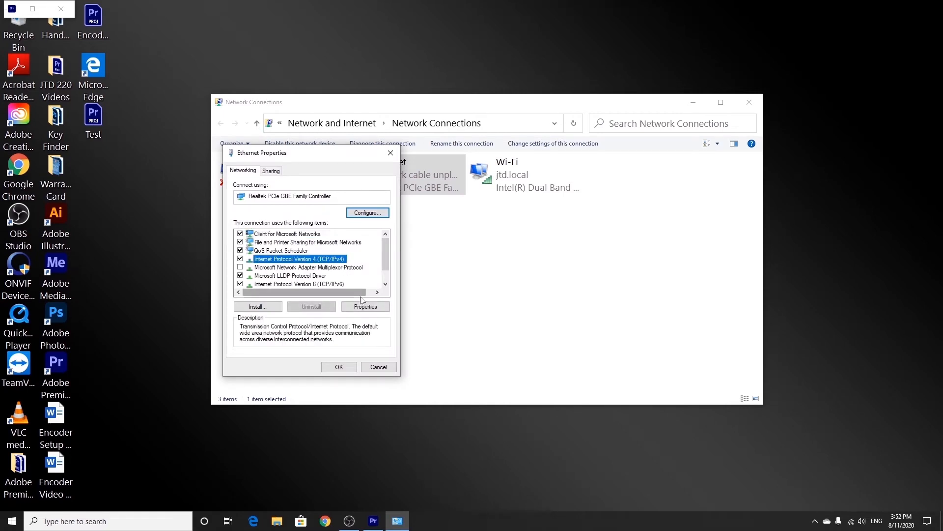
{"action": "left_click", "coordinate": [365, 306]}
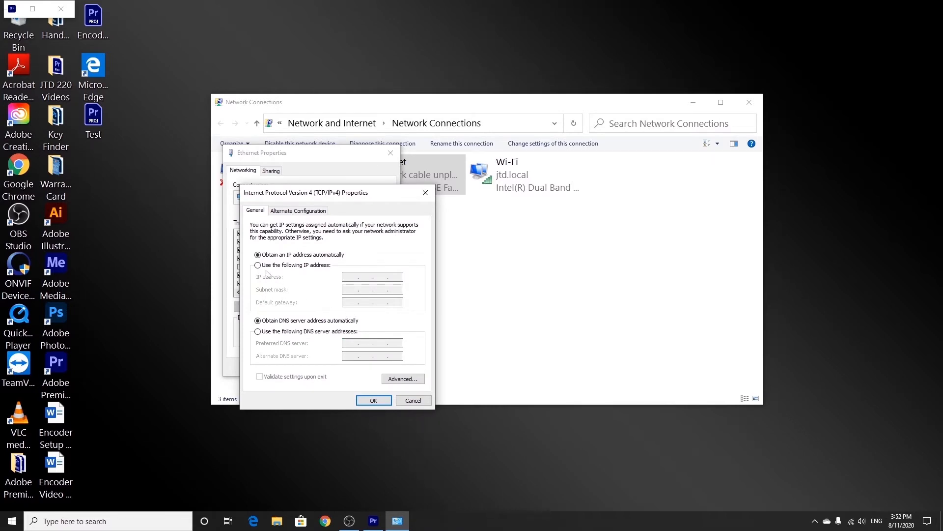
Step: Set a static IP 192.168.1.115 with mask 255.255.255.0 and confirm
{"action": "left_click", "coordinate": [259, 265]}
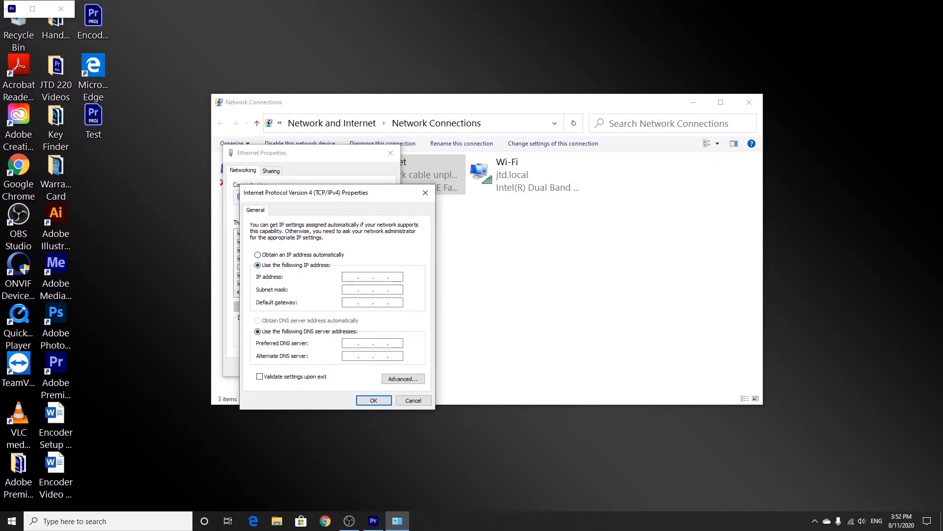
{"action": "mouse_move", "coordinate": [497, 265]}
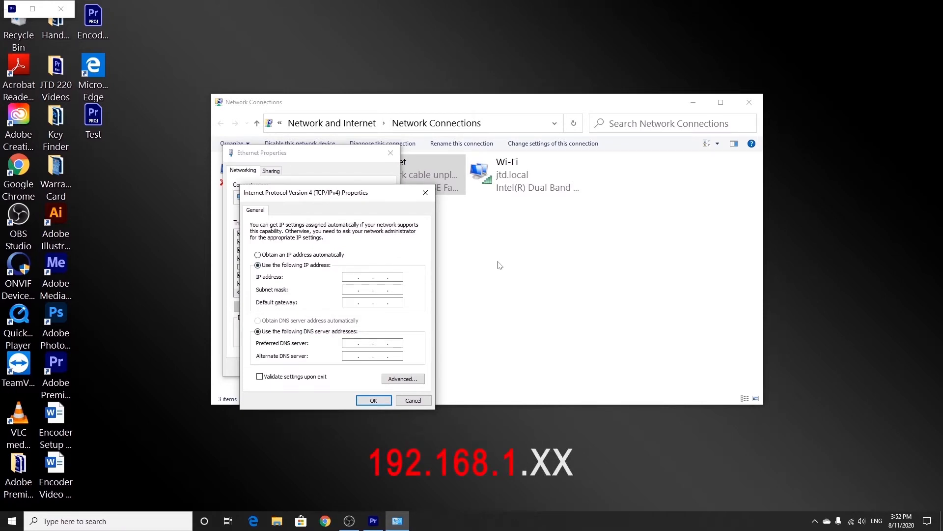
{"action": "type", "text": "192.1"}
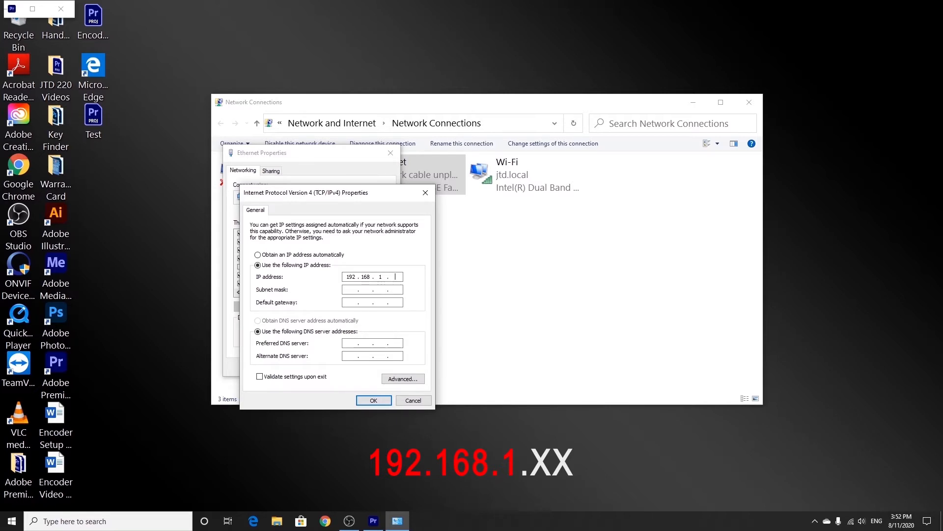
{"action": "type", "text": "115"}
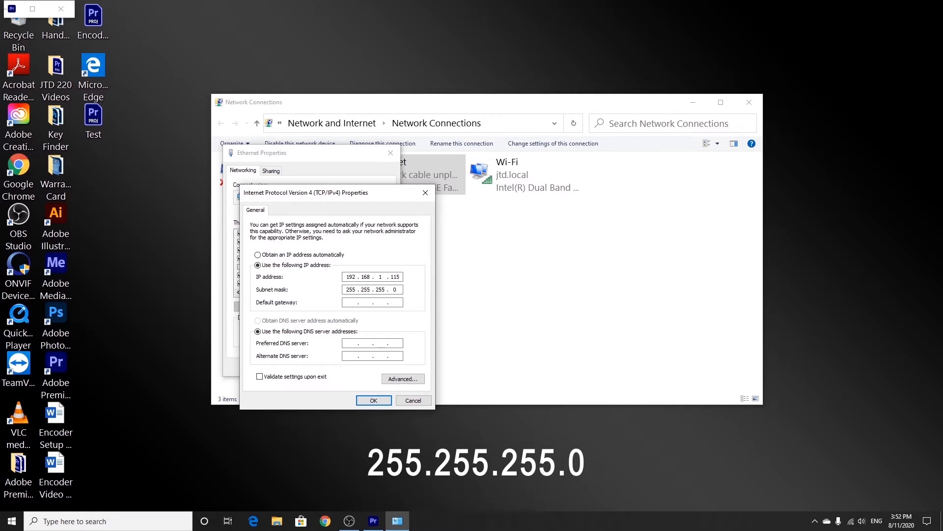
{"action": "left_click", "coordinate": [373, 400]}
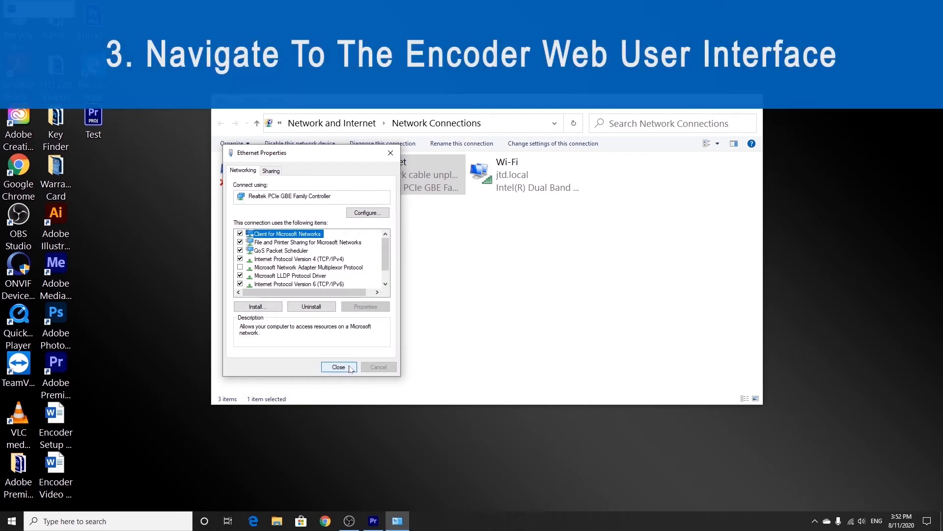
{"action": "mouse_move", "coordinate": [336, 502]}
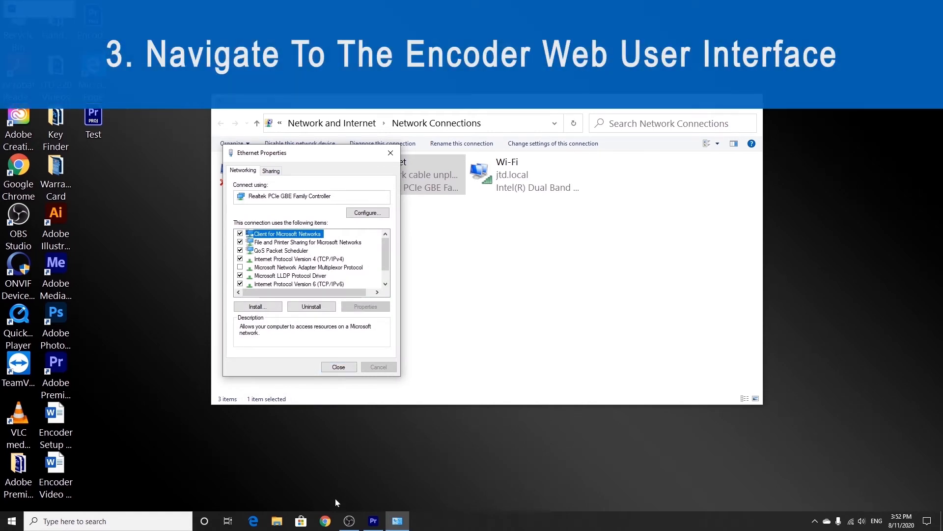
{"action": "mouse_move", "coordinate": [325, 520]}
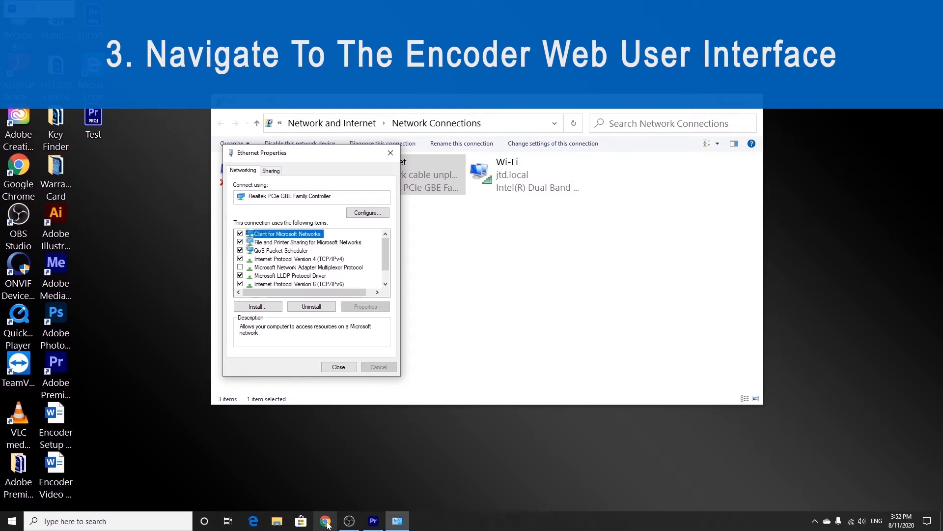
{"action": "left_click", "coordinate": [326, 521]}
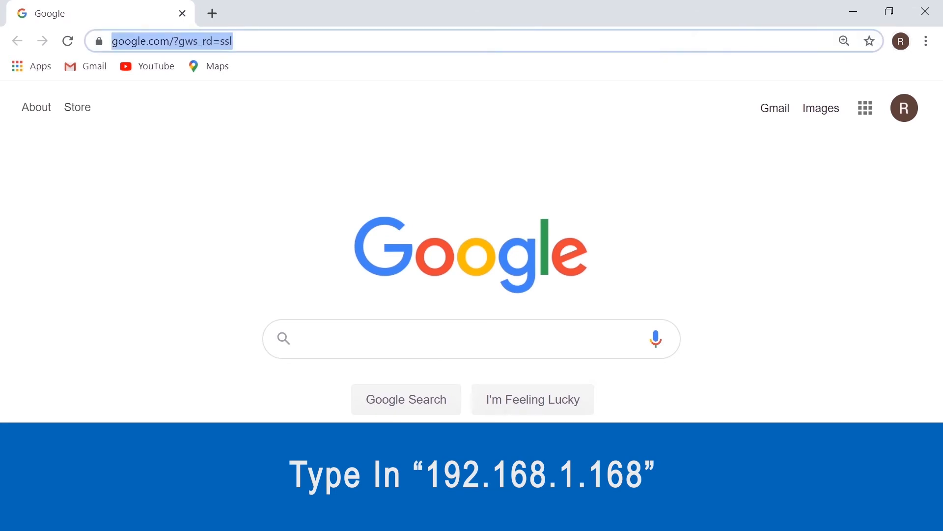
{"action": "type", "text": "192.168.1.168"}
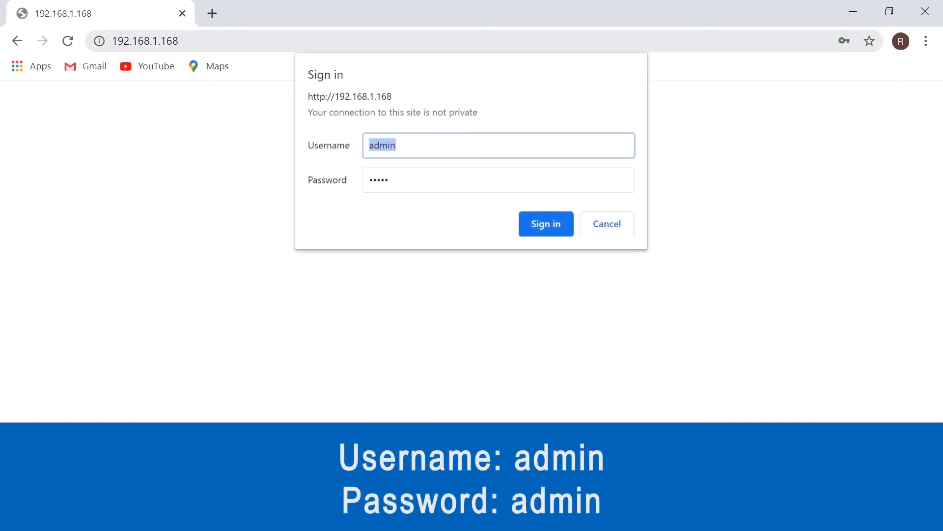
{"action": "left_click", "coordinate": [498, 145]}
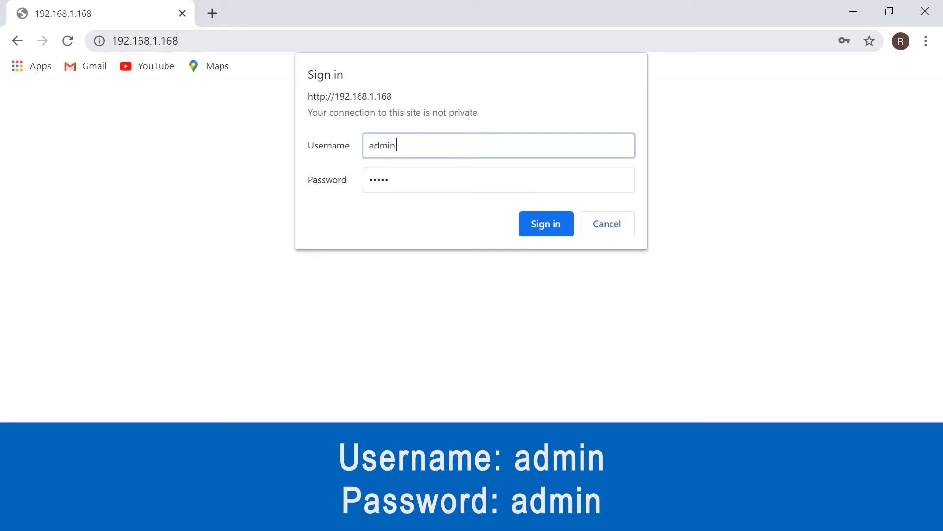
{"action": "left_click", "coordinate": [498, 179]}
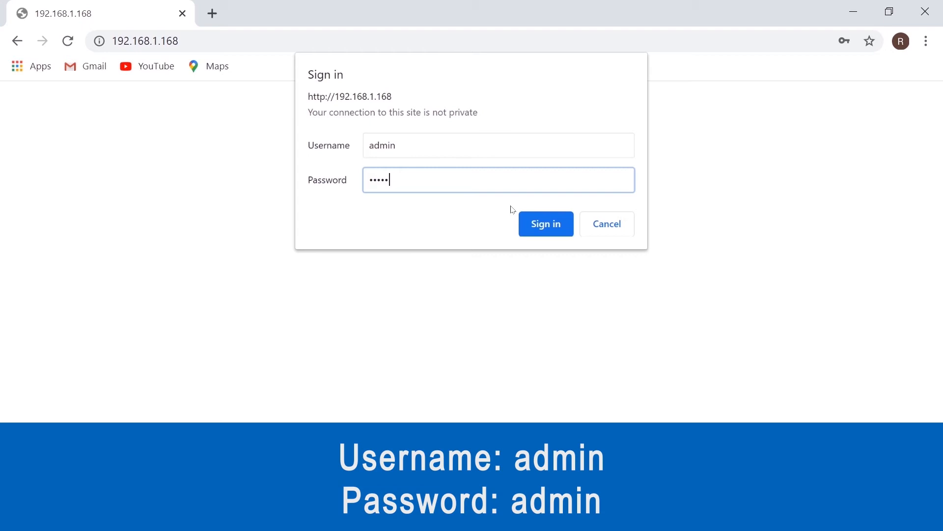
{"action": "left_click", "coordinate": [545, 224]}
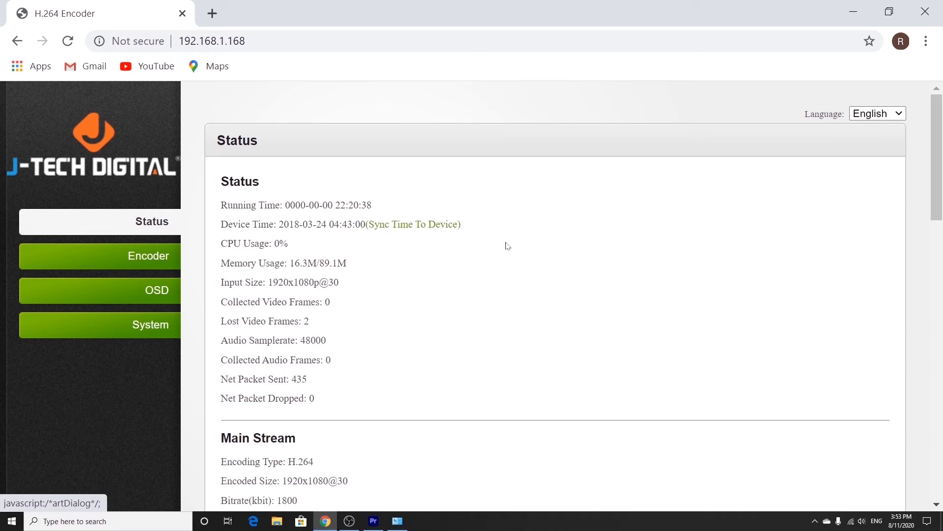
Step: View the Encoder main stream settings, then go to the System Network page
{"action": "left_click", "coordinate": [147, 255]}
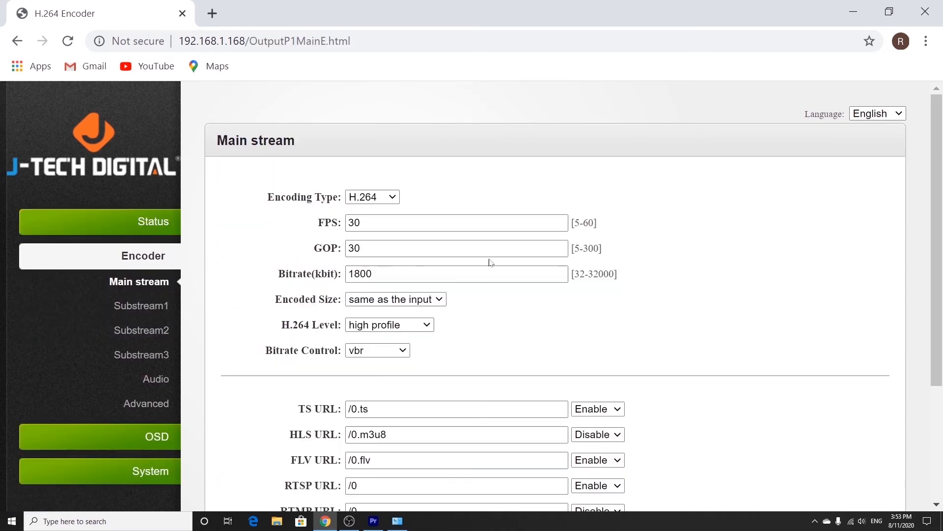
{"action": "left_click", "coordinate": [455, 223]}
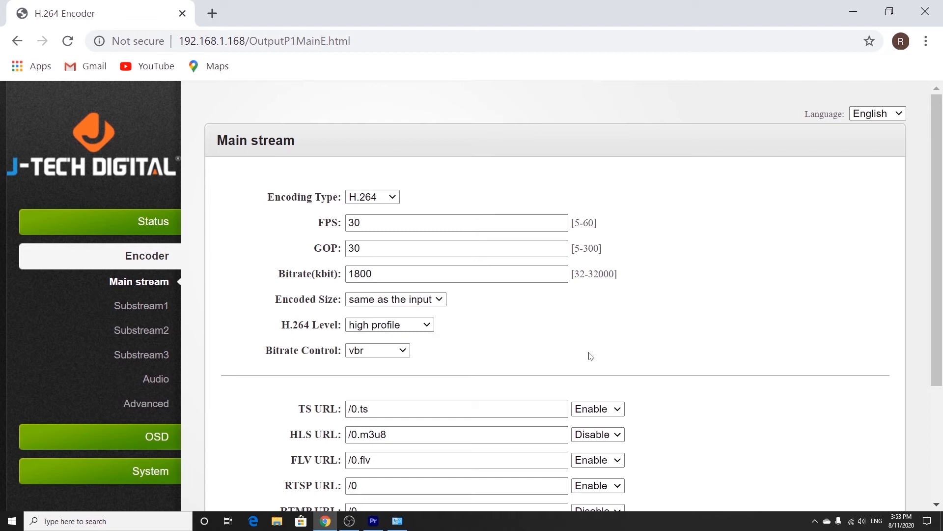
{"action": "left_click", "coordinate": [149, 471]}
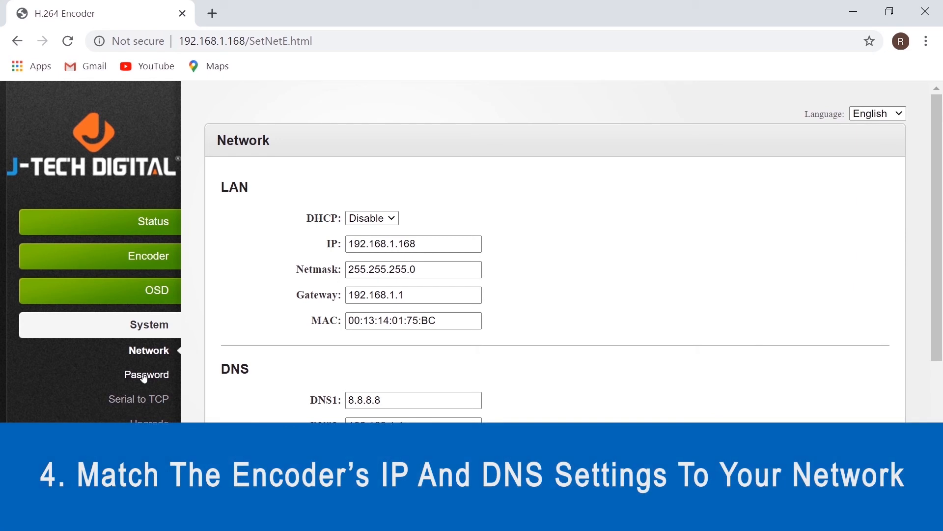
{"action": "mouse_move", "coordinate": [183, 347]}
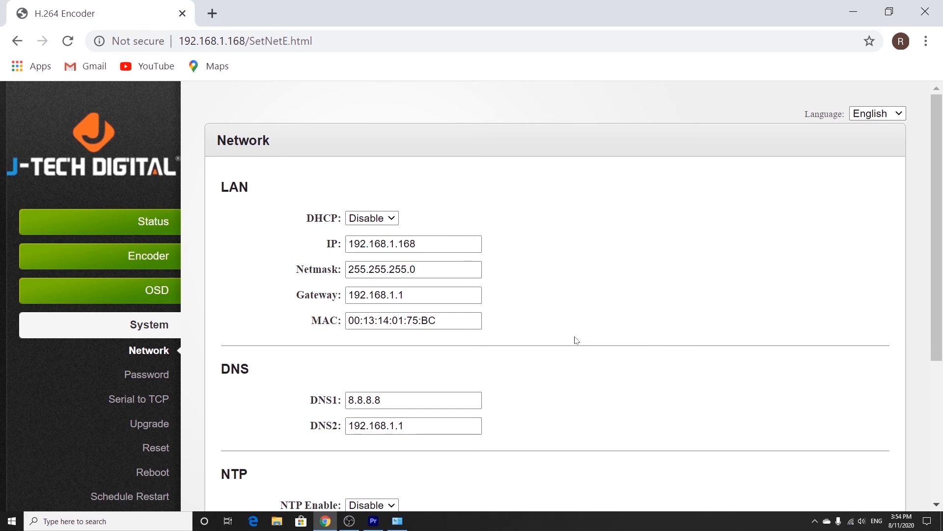
Step: Apply the encoder's network settings and acknowledge the 'Set successfully' notice
{"action": "scroll", "scroll_direction": "down", "scroll_amount": 3}
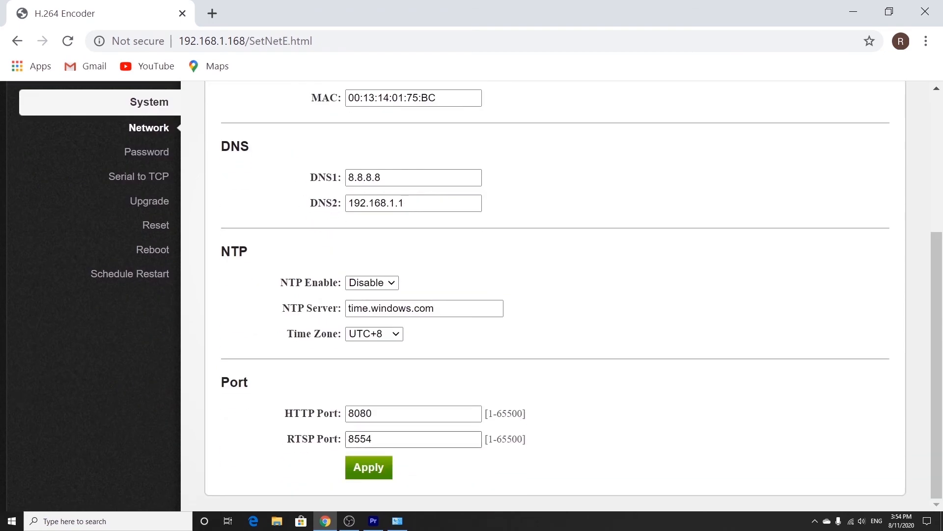
{"action": "left_click", "coordinate": [368, 467]}
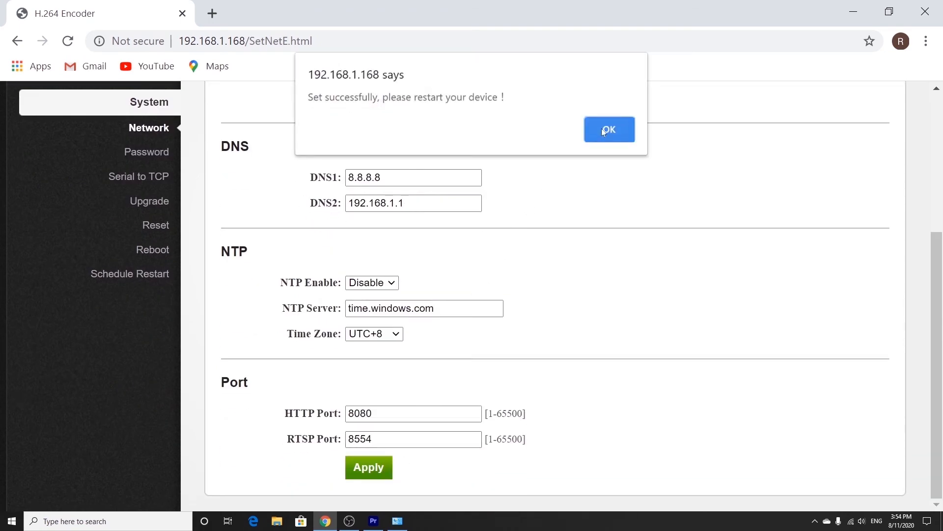
{"action": "left_click", "coordinate": [609, 130]}
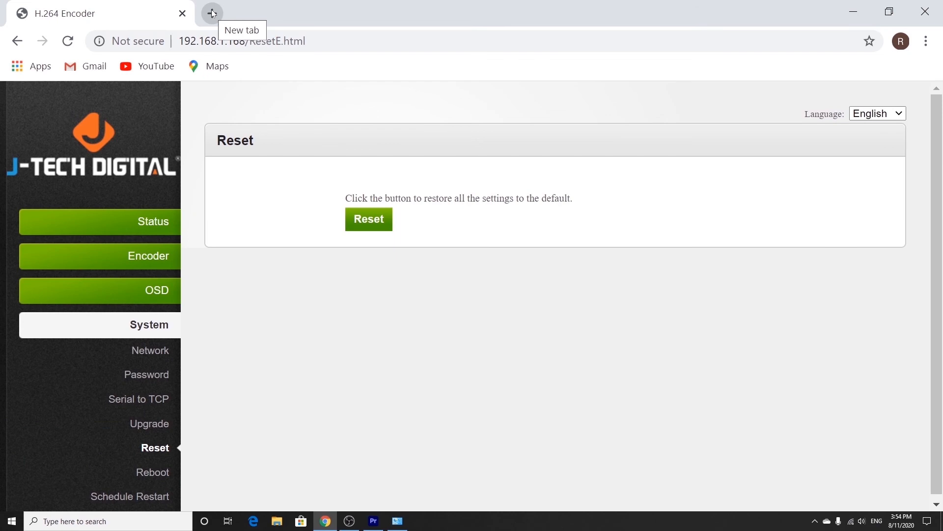
Step: Start a search for 'new ip address' in a new Chrome tab
{"action": "left_click", "coordinate": [212, 13]}
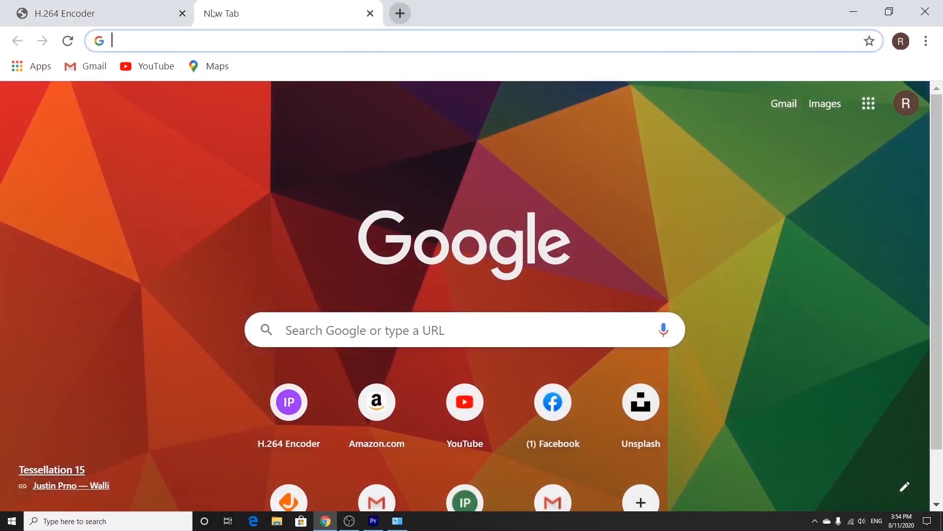
{"action": "type", "text": "new ip address"}
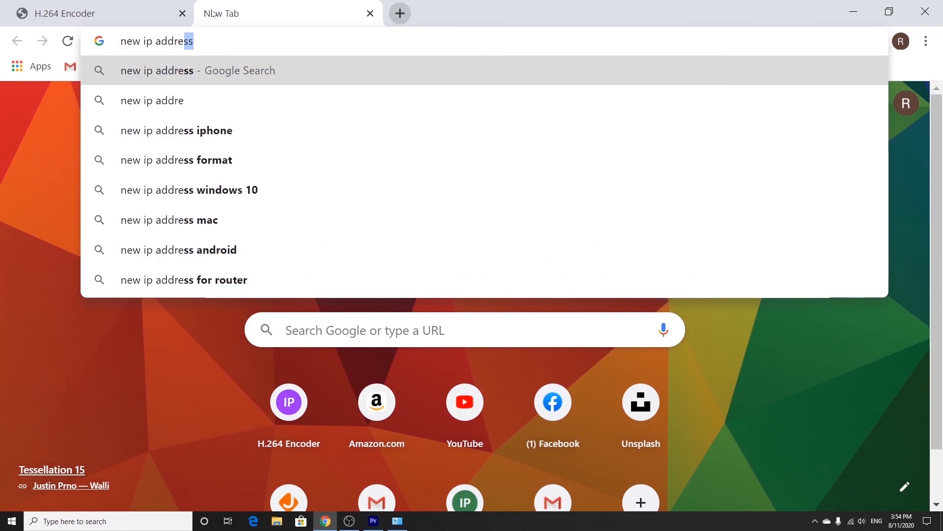